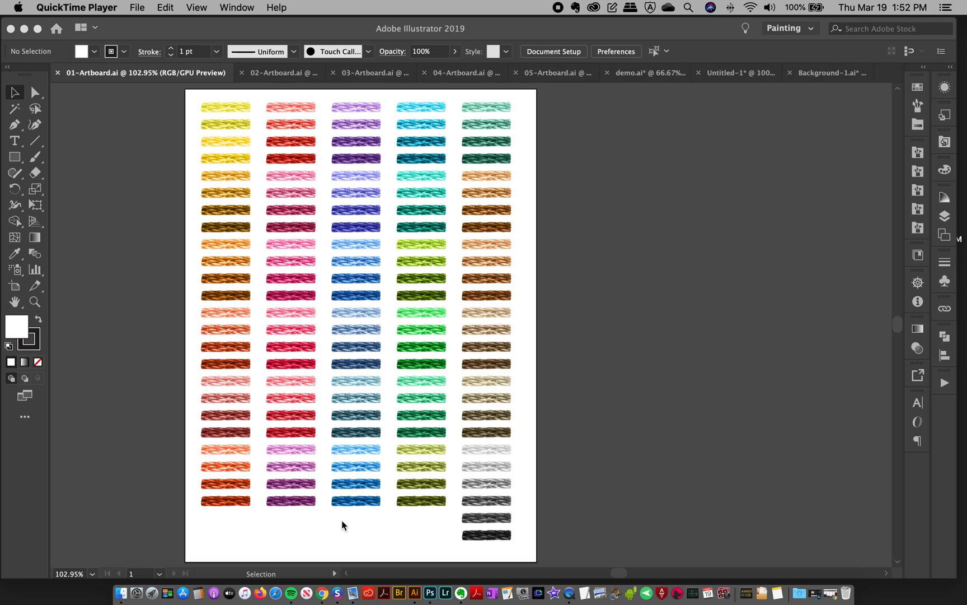
pyautogui.moveTo(120, 598)
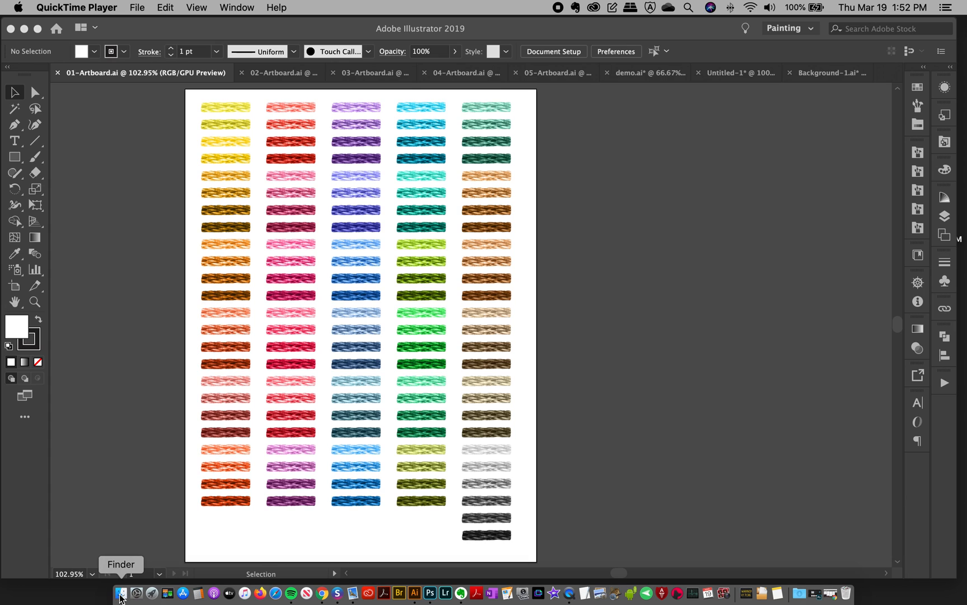
# Bring up Finder from the Dock to reach the Main-Files folder with 01-Brushes.ai
pyautogui.click(120, 593)
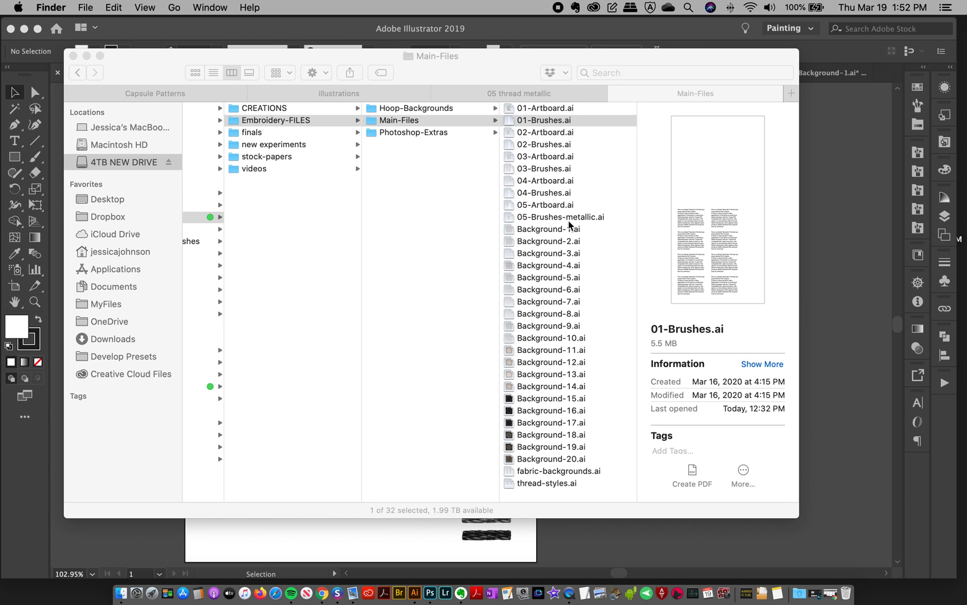
pyautogui.moveTo(536, 125)
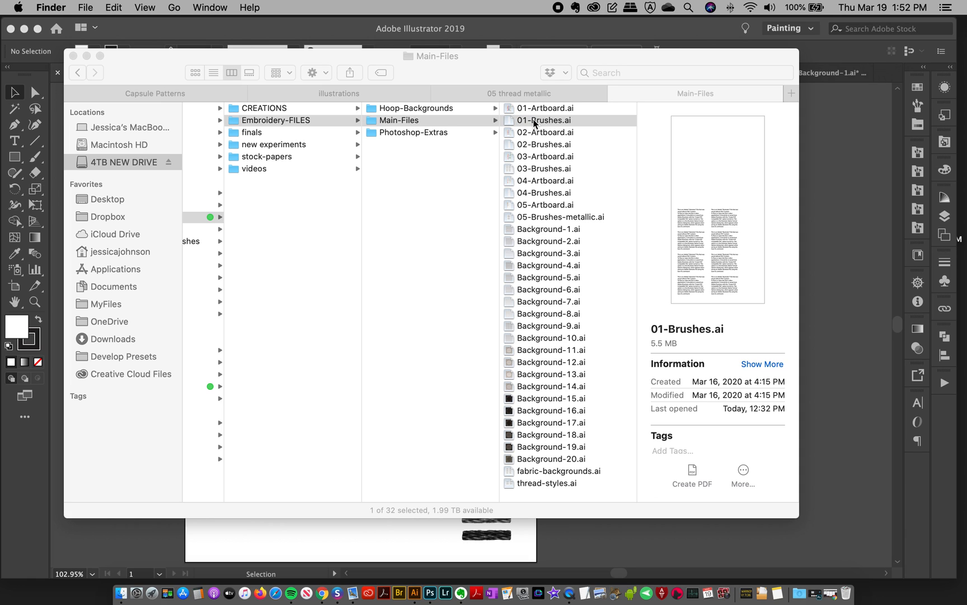
pyautogui.moveTo(543, 125)
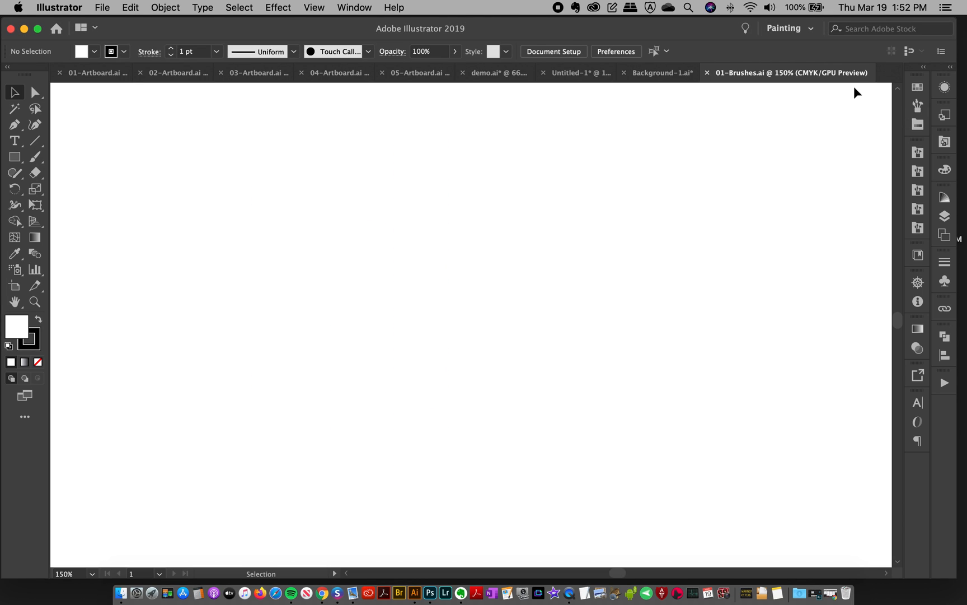
pyautogui.moveTo(755, 79)
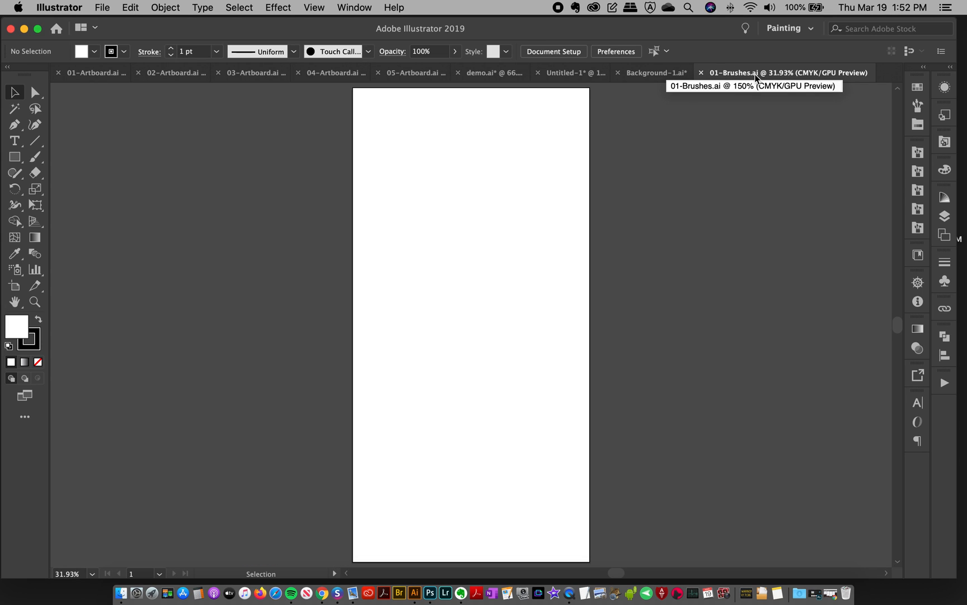
pyautogui.moveTo(914, 105)
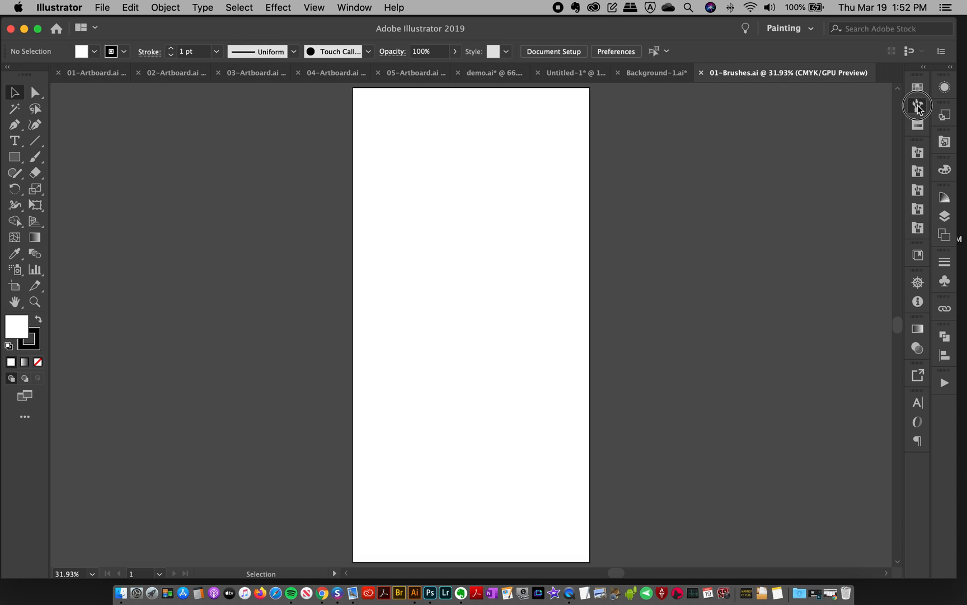
# Show the thread-stroke brushes loaded from 01-Brushes.ai in the Brushes panel
pyautogui.click(915, 107)
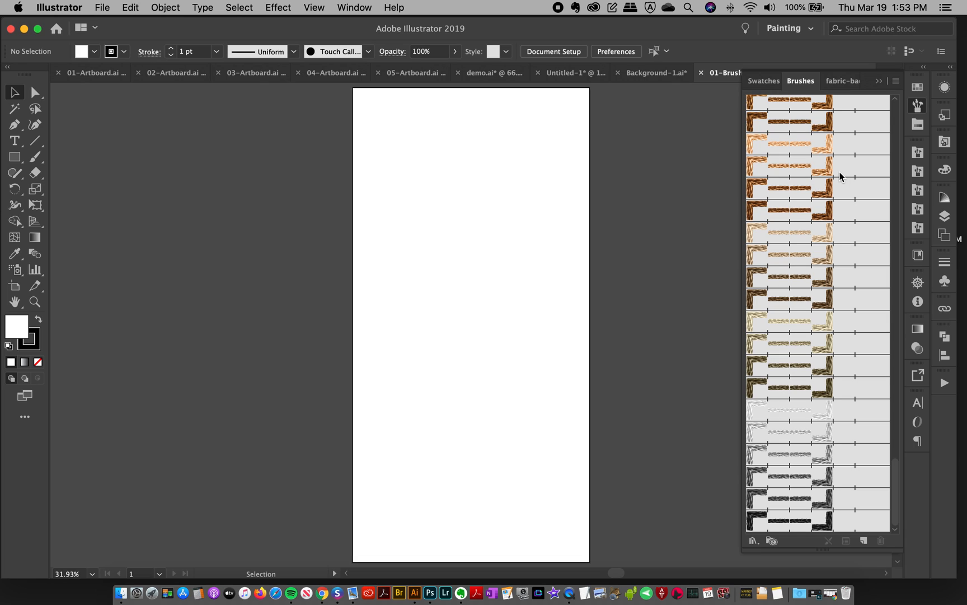
pyautogui.moveTo(722, 171)
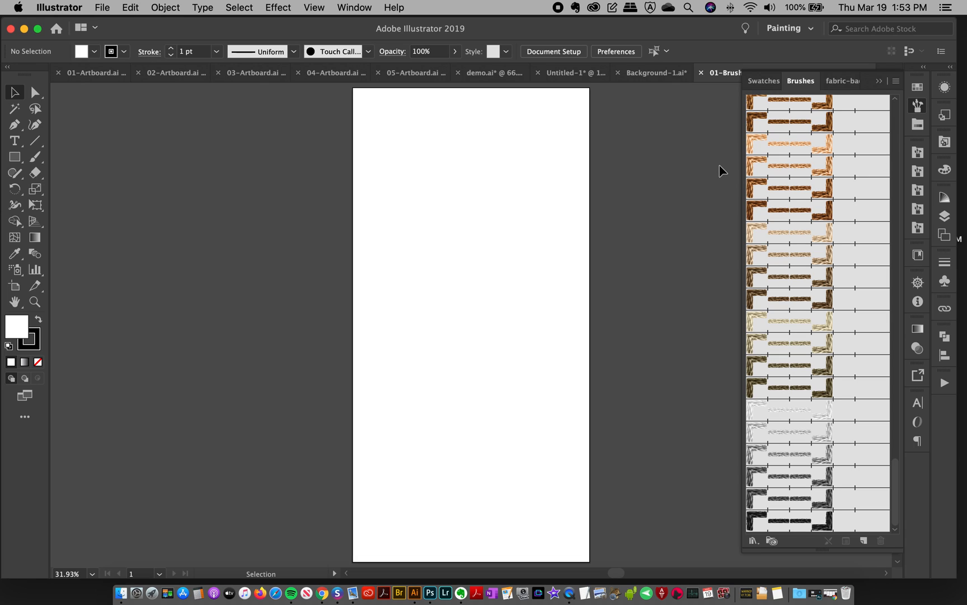
pyautogui.moveTo(69, 65)
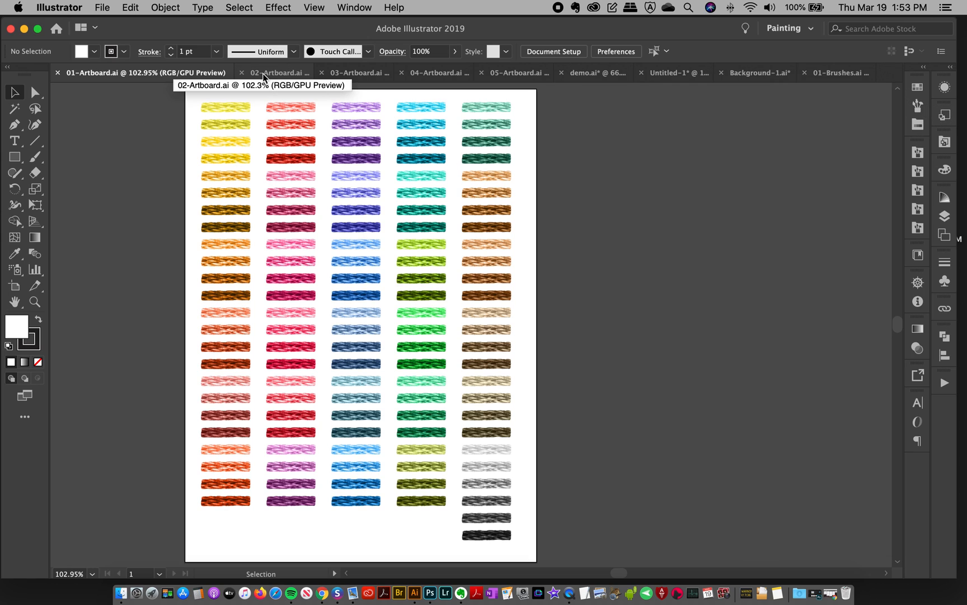
# Browse the 02-Artboard and 03-Artboard stroke sheets and select the top purple stroke
pyautogui.click(277, 73)
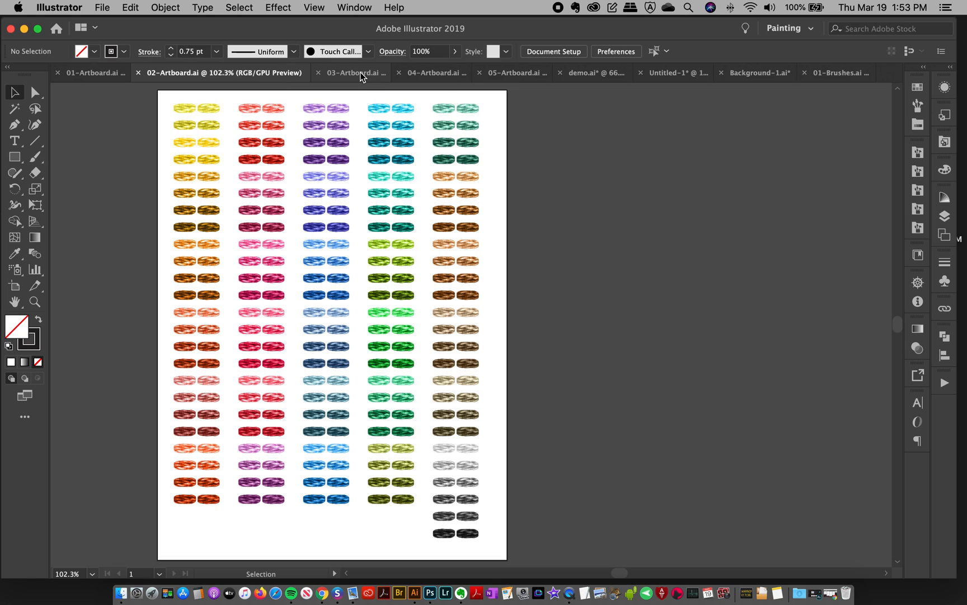
pyautogui.moveTo(360, 76)
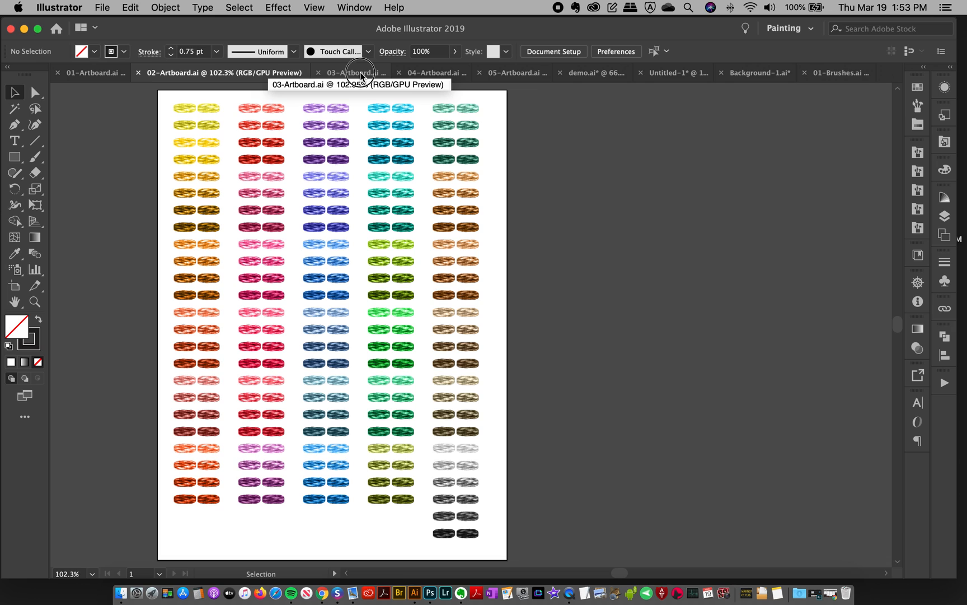
pyautogui.click(360, 72)
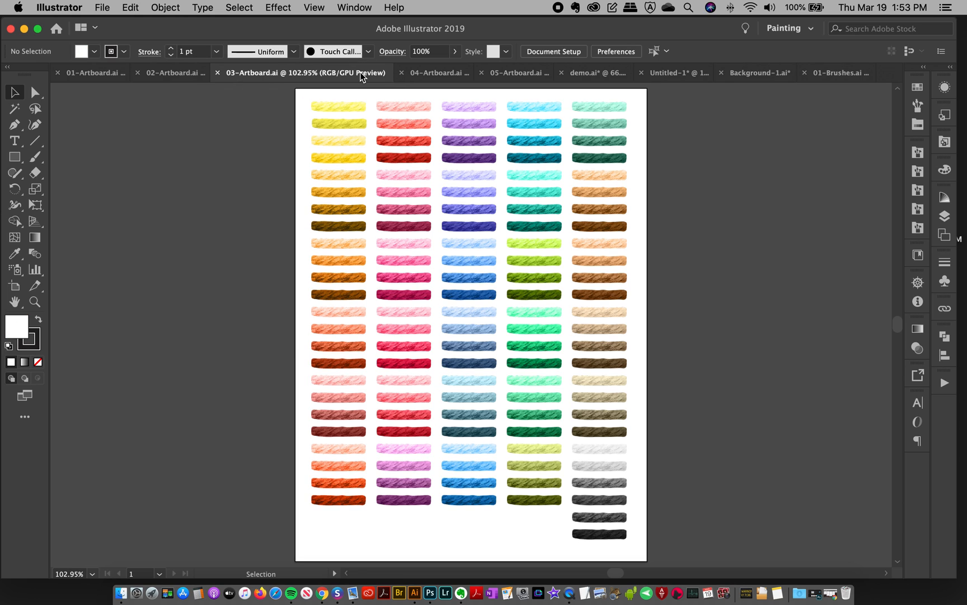
pyautogui.moveTo(745, 194)
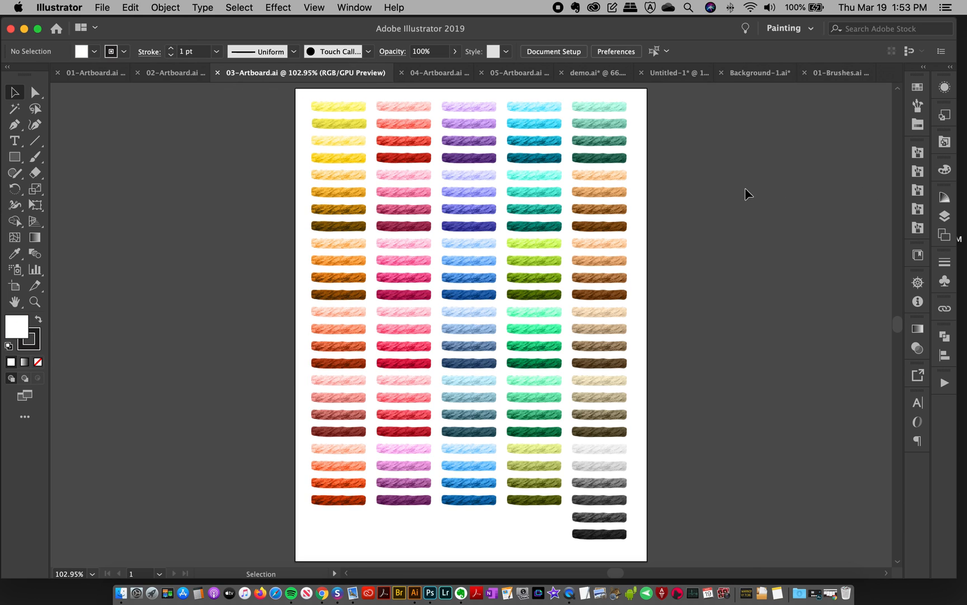
pyautogui.click(468, 123)
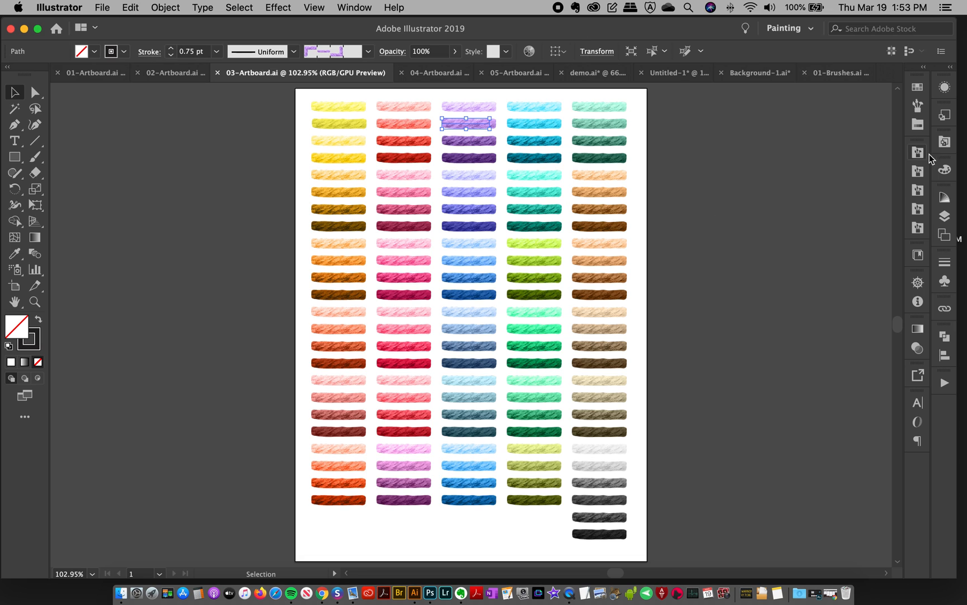
# Scroll through the brush libraries panel, then settle back on the 03-Artboard strokes
pyautogui.click(918, 106)
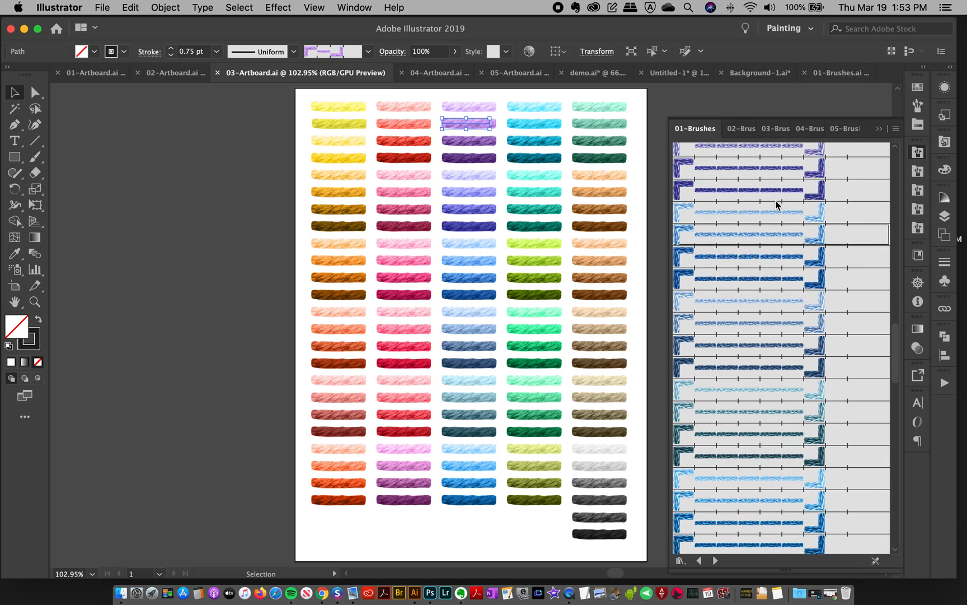
pyautogui.scroll(-3)
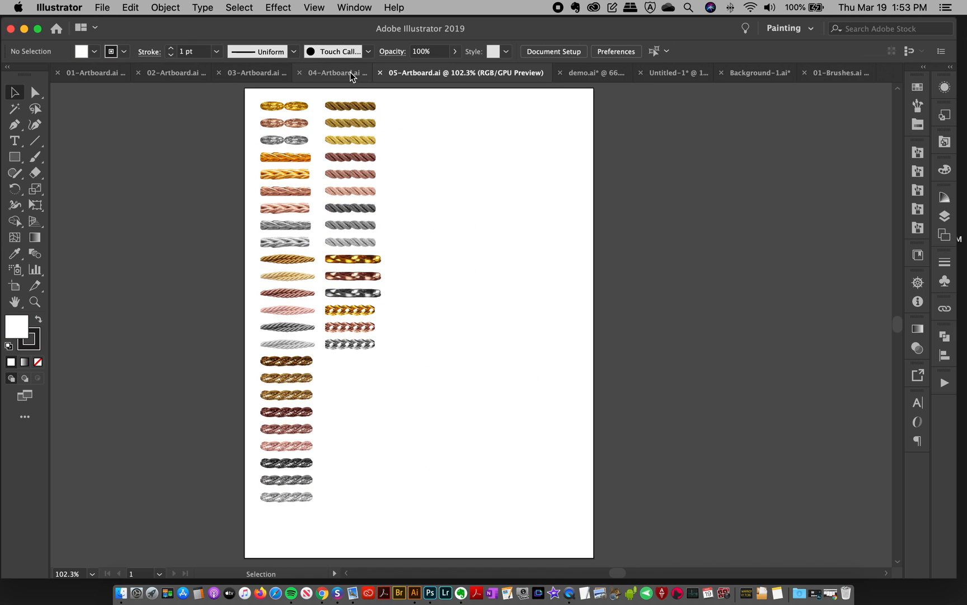
pyautogui.click(341, 72)
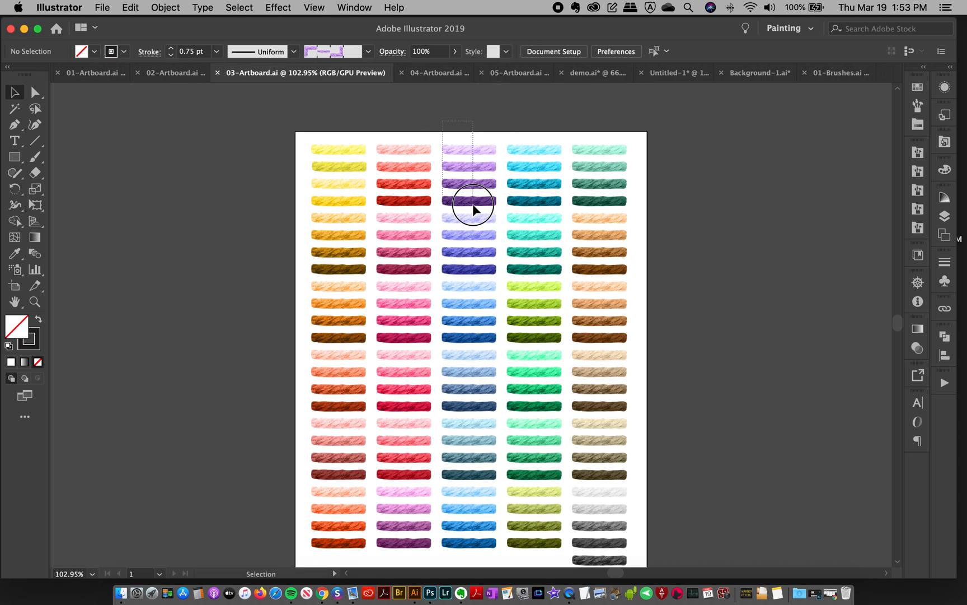
# Copy the top four purple thread strokes from 03-Artboard into Untitled-1
pyautogui.click(469, 200)
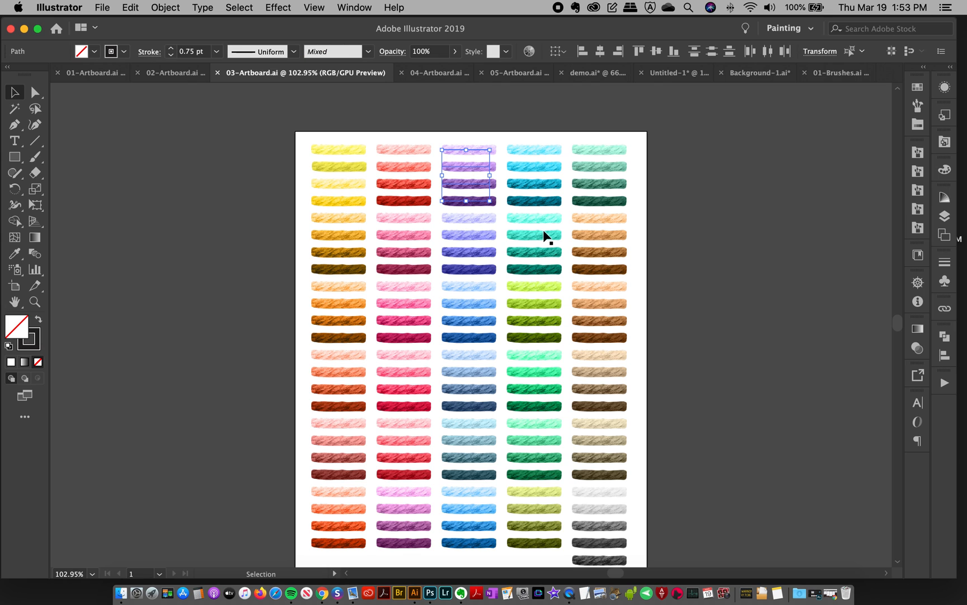
pyautogui.moveTo(766, 78)
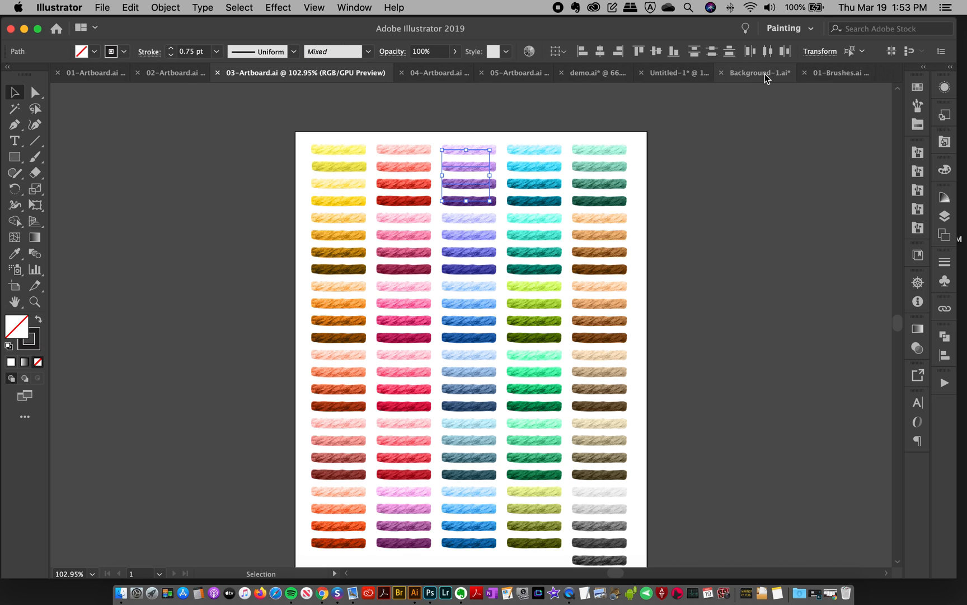
pyautogui.click(842, 73)
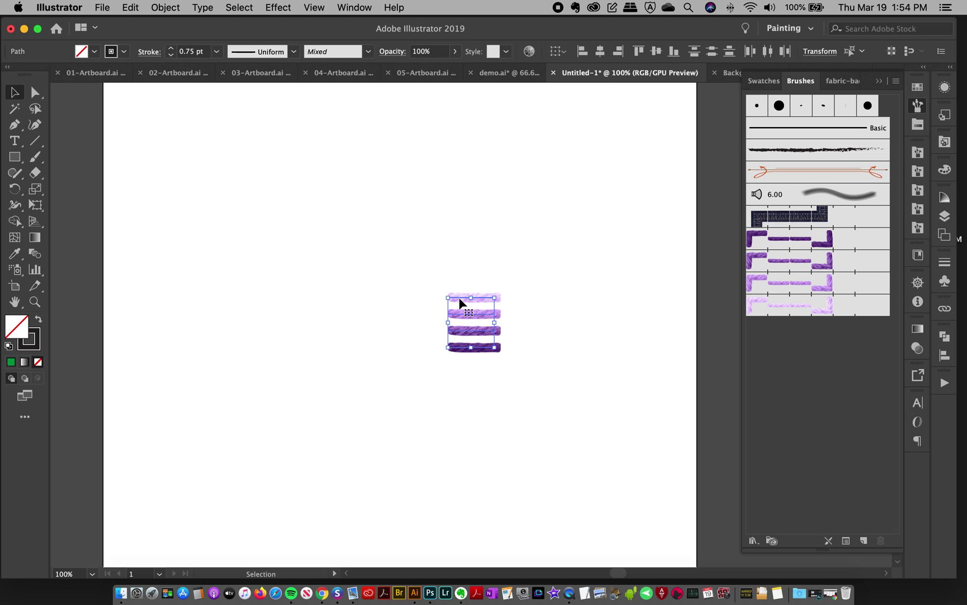
# Drag the four purple stroke samples to the top-left corner of the artboard
pyautogui.moveTo(473, 322); pyautogui.dragTo(159, 178)
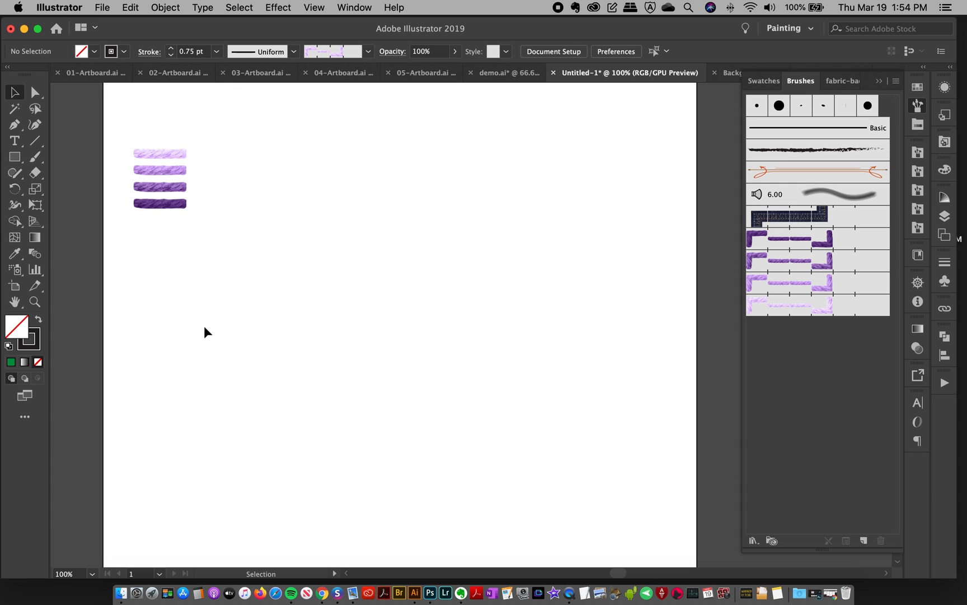
pyautogui.moveTo(163, 183)
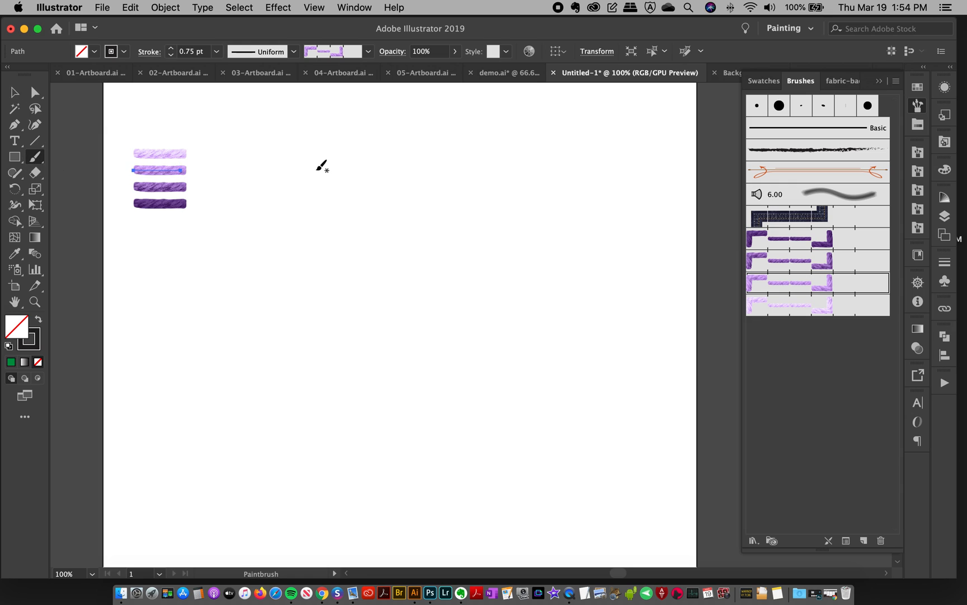
# Paint a wavy light purple rope line, then a darker one beside it
pyautogui.moveTo(302, 171); pyautogui.dragTo(282, 358)
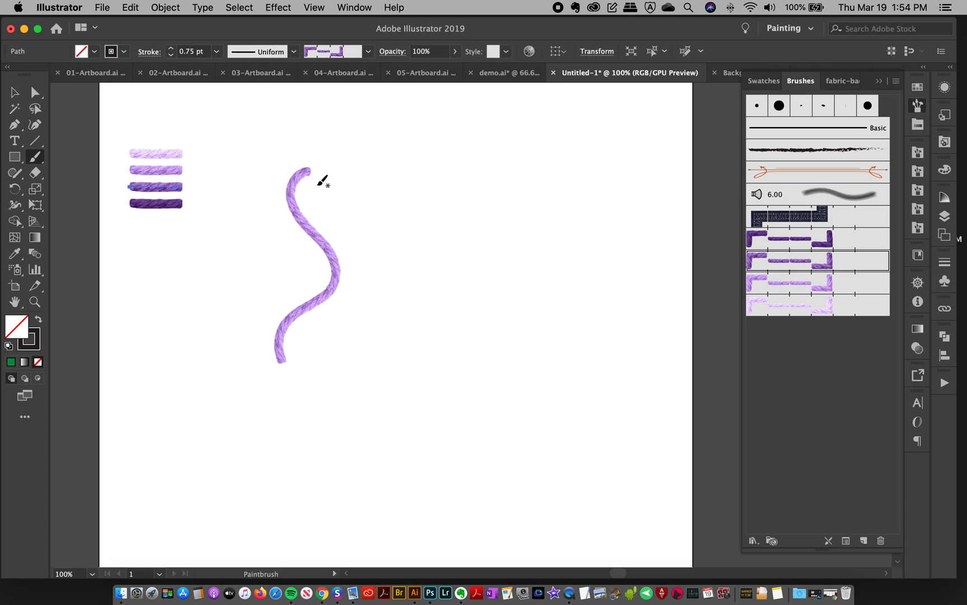
pyautogui.moveTo(302, 172); pyautogui.dragTo(299, 392)
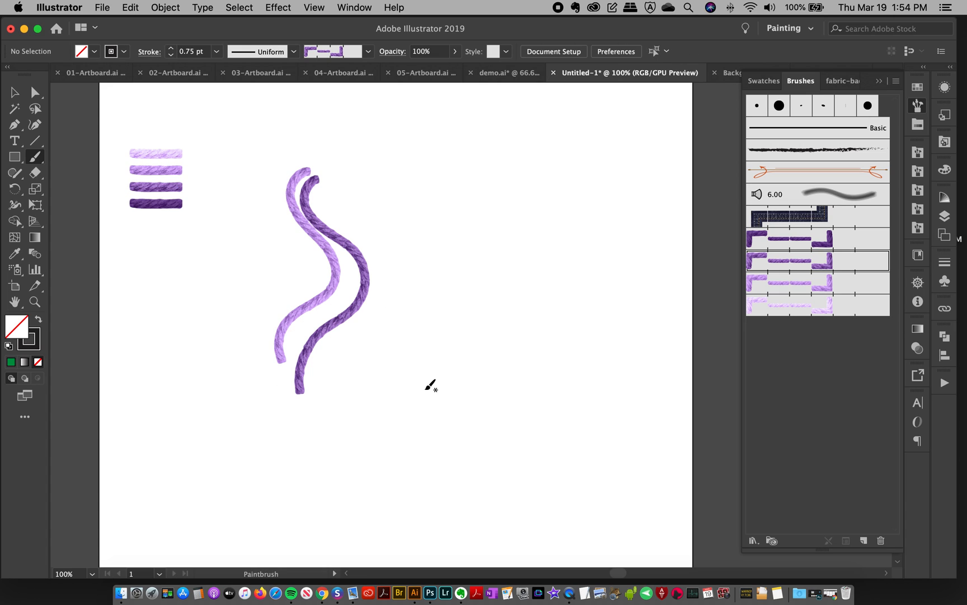
pyautogui.moveTo(244, 216)
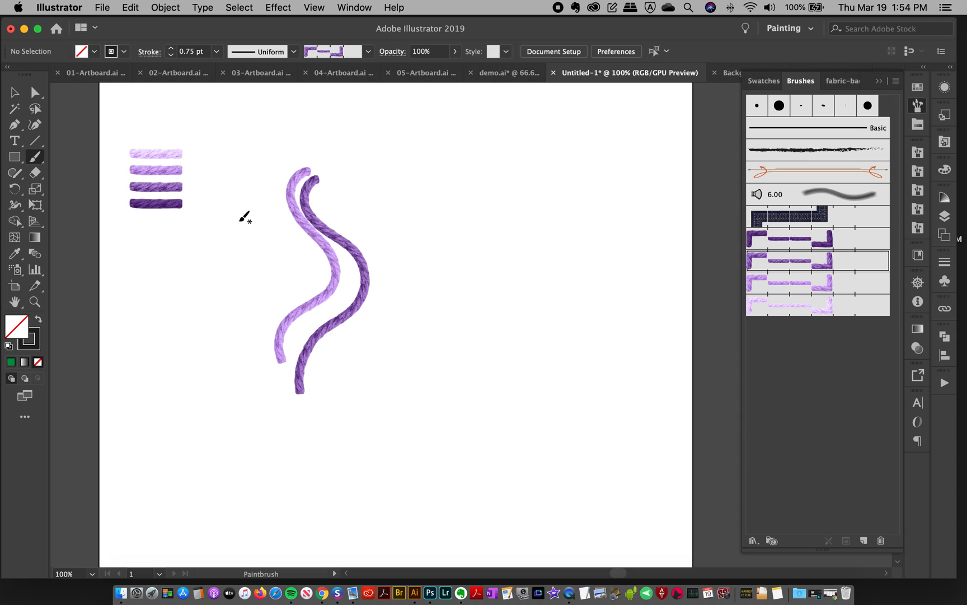
pyautogui.moveTo(448, 192)
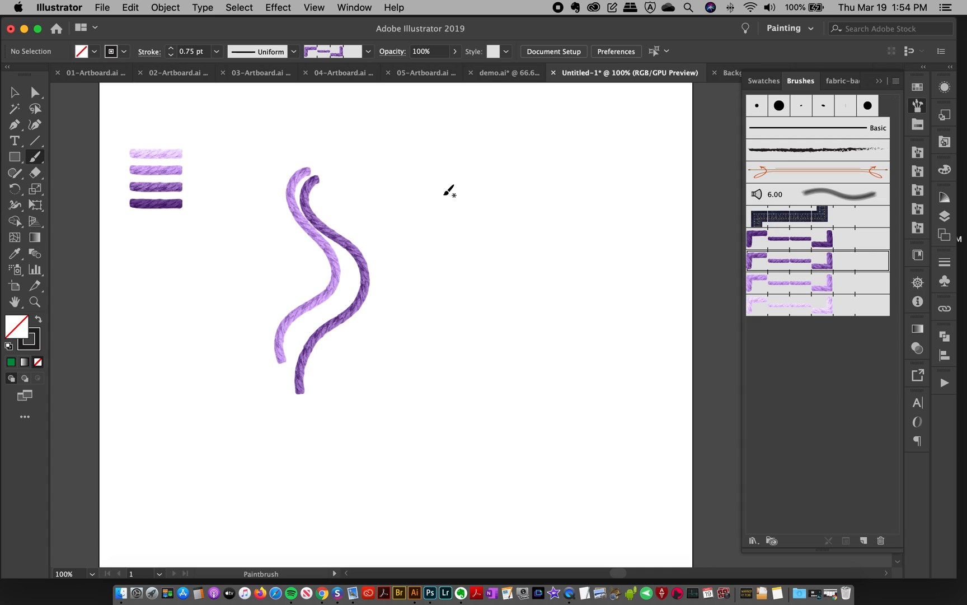
pyautogui.moveTo(444, 196)
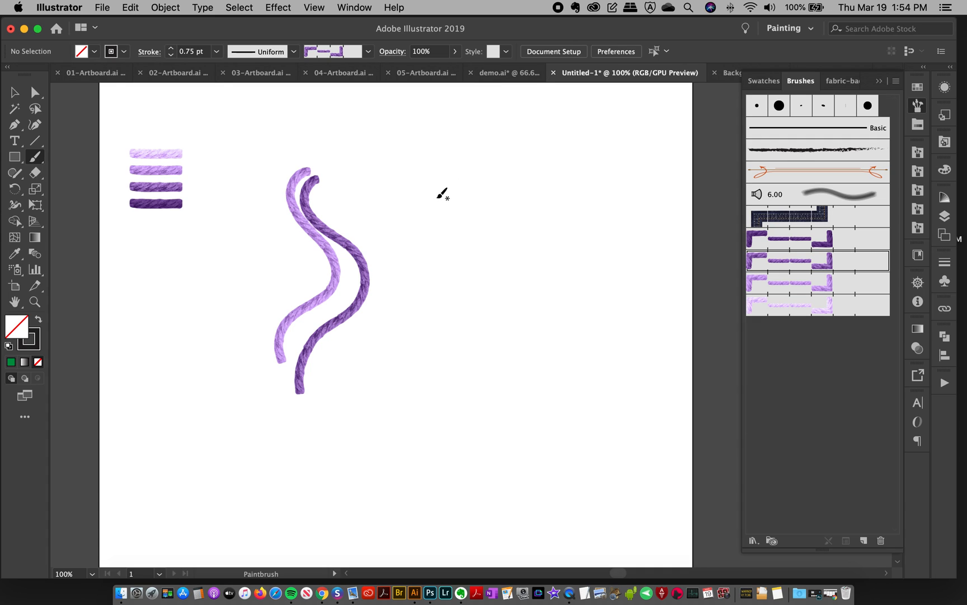
pyautogui.moveTo(447, 101)
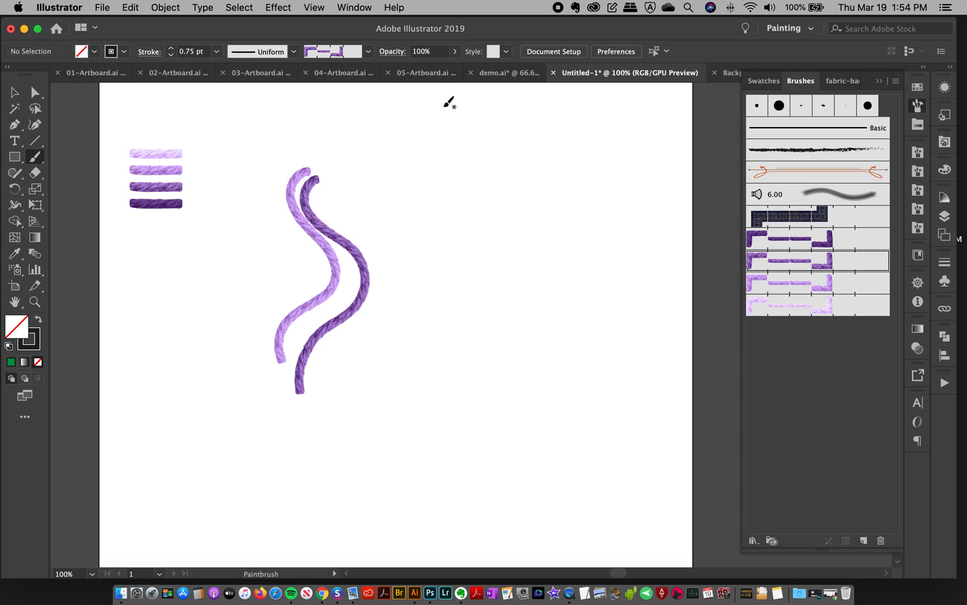
pyautogui.moveTo(458, 100)
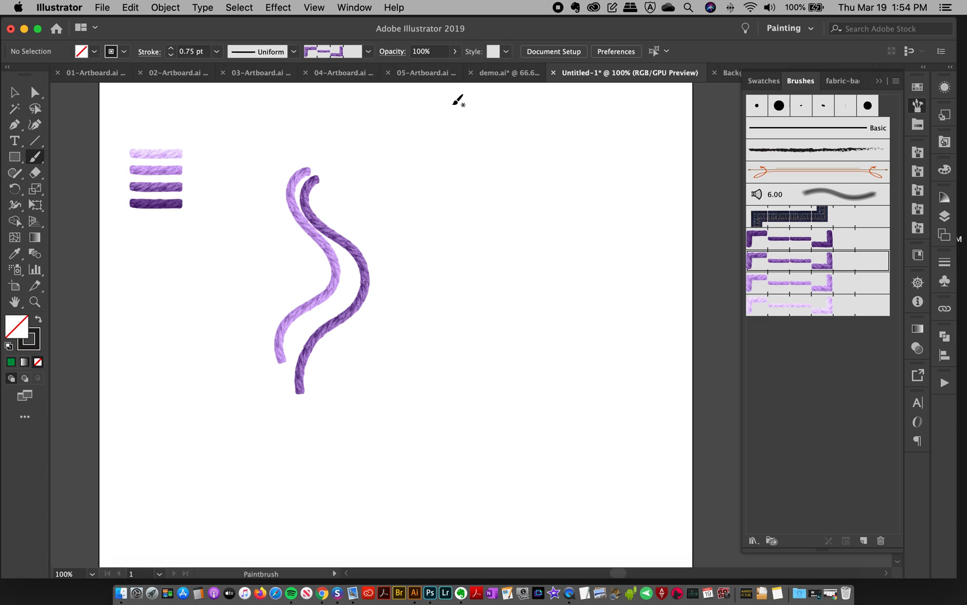
pyautogui.moveTo(552, 43)
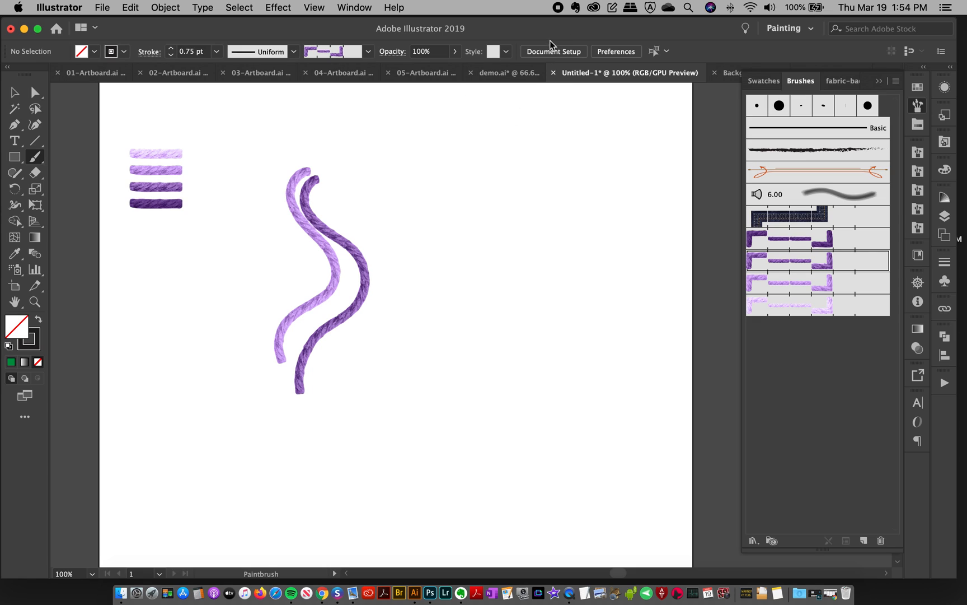